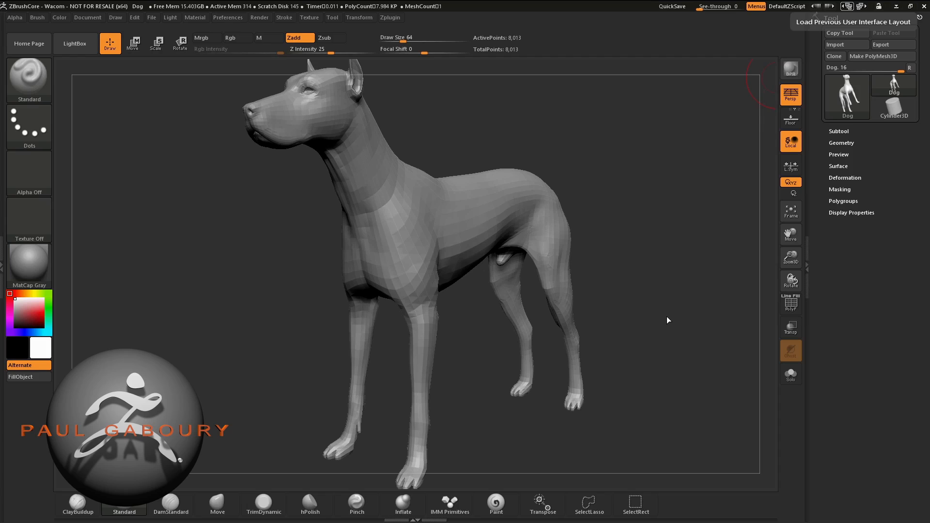
mouse_move(634, 335)
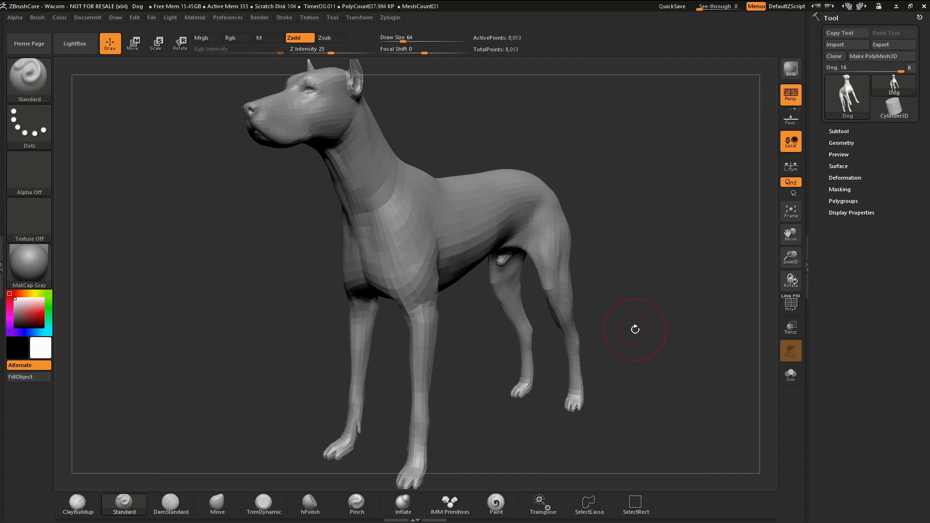
mouse_move(511, 411)
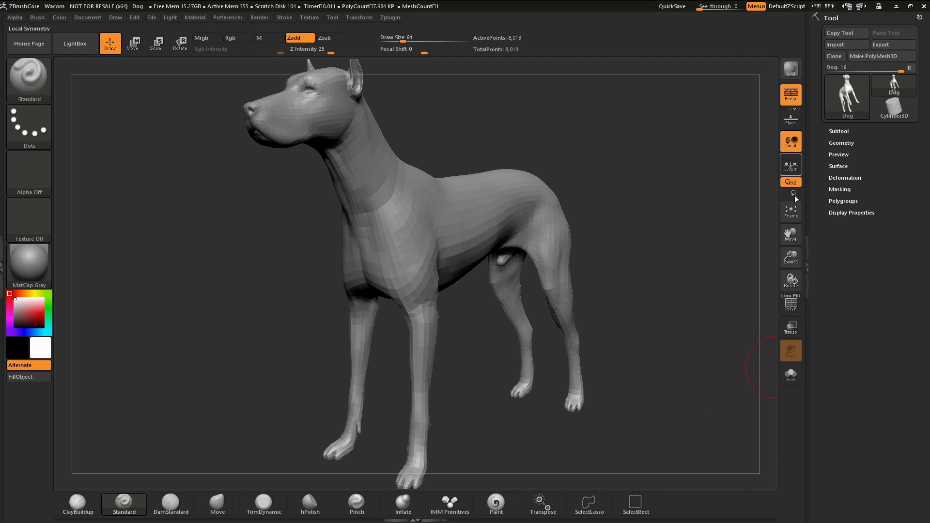
mouse_move(791, 210)
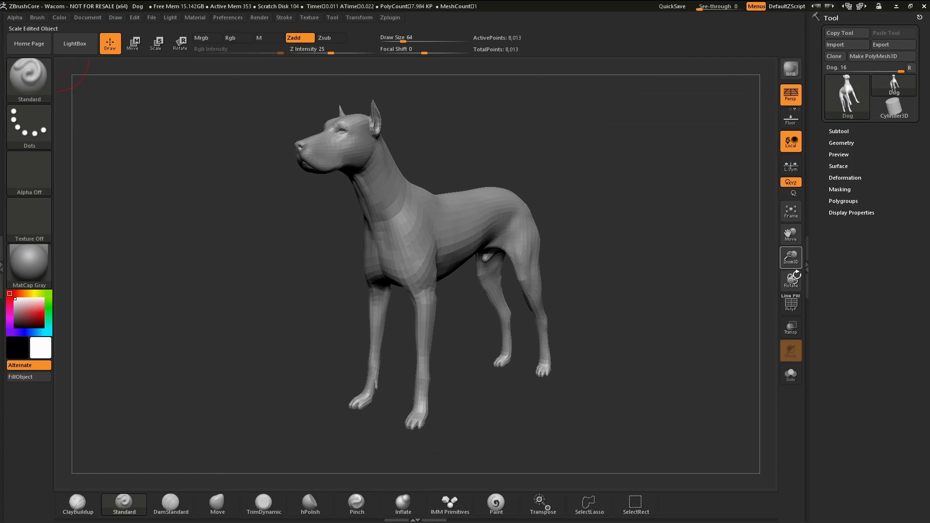
mouse_move(790, 280)
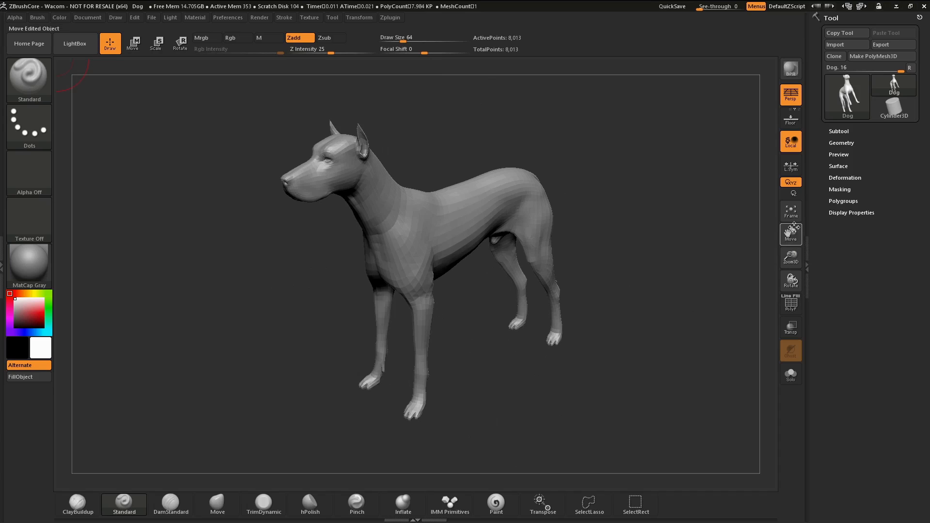
mouse_move(791, 212)
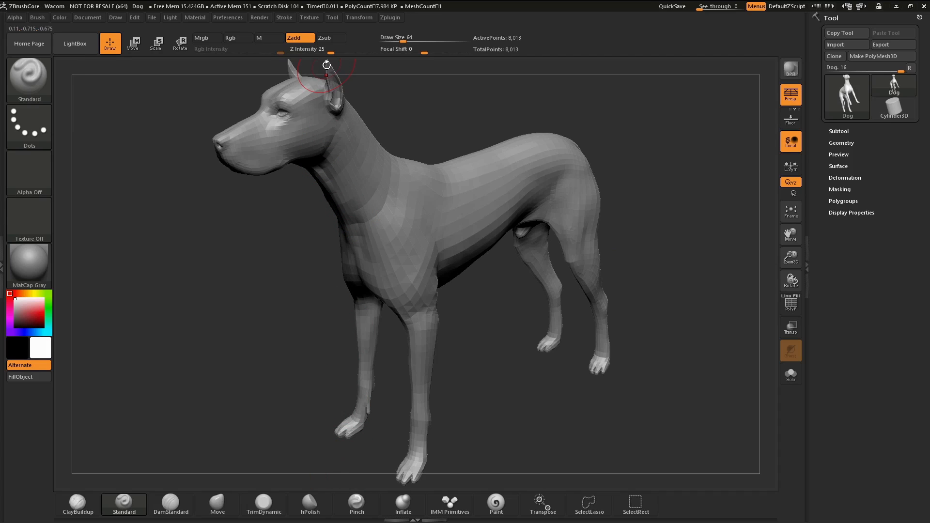
mouse_move(791, 257)
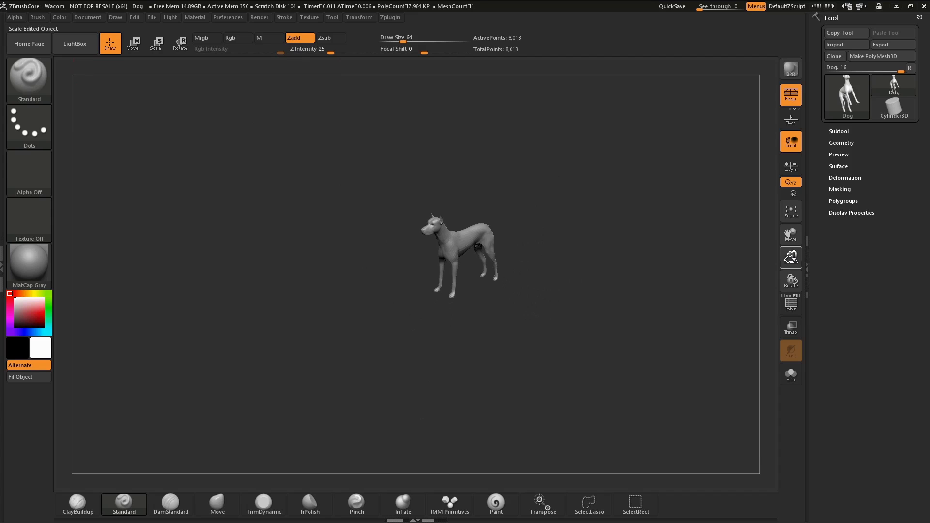
Step: Use Frame to fit the whole dog model, seen more from the side, to the canvas
left_click(790, 211)
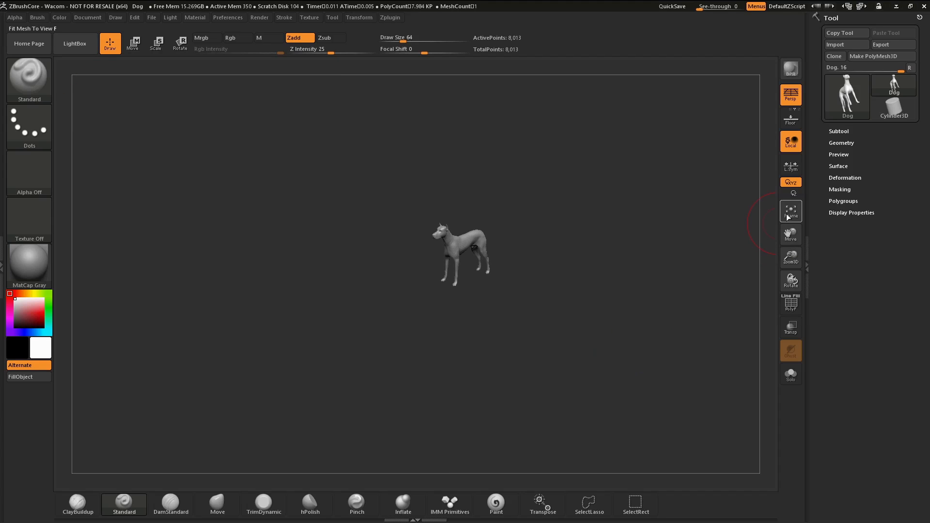
mouse_move(790, 211)
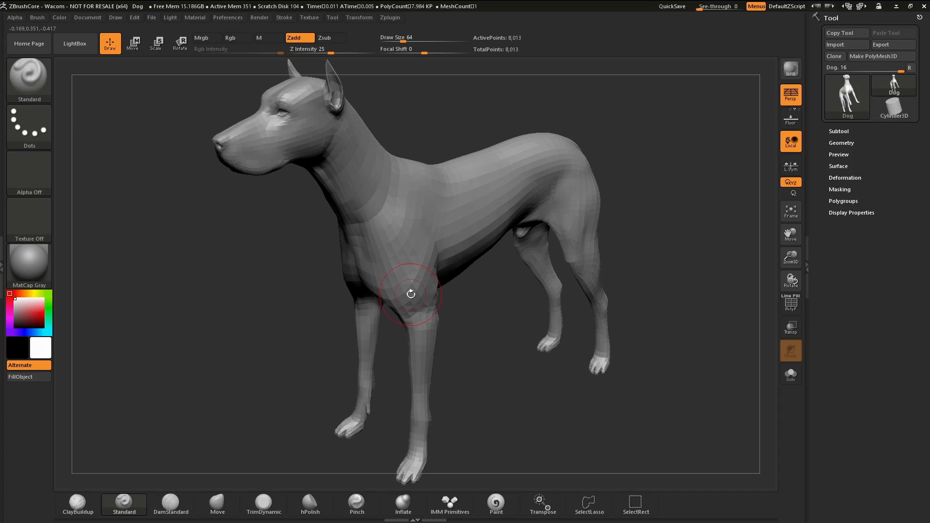
mouse_move(430, 213)
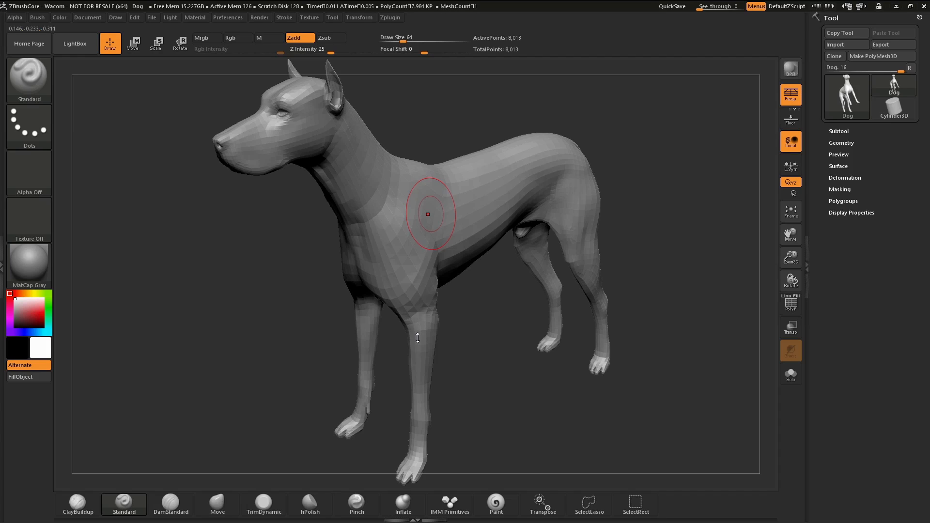
mouse_move(462, 207)
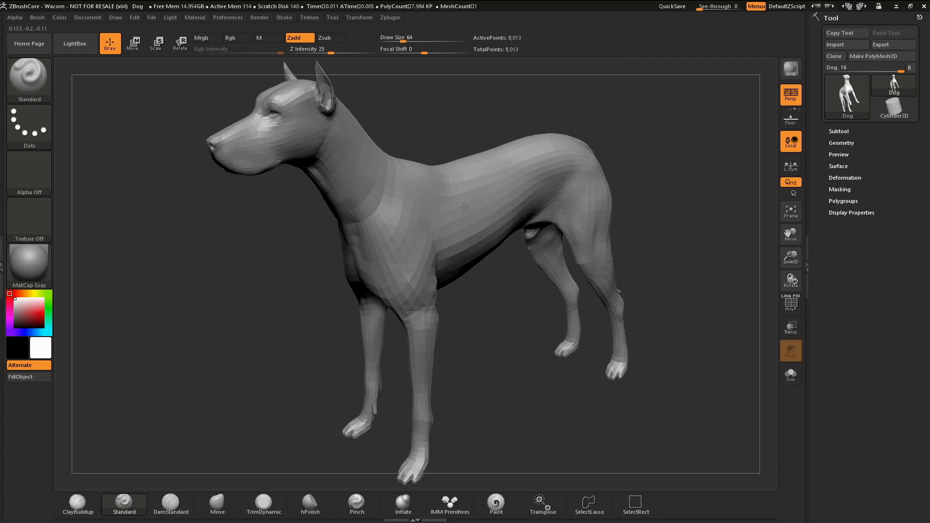
Step: Orbit the dog through side, front and chest views, ending upright in side view
left_click_drag(469, 214, 463, 207)
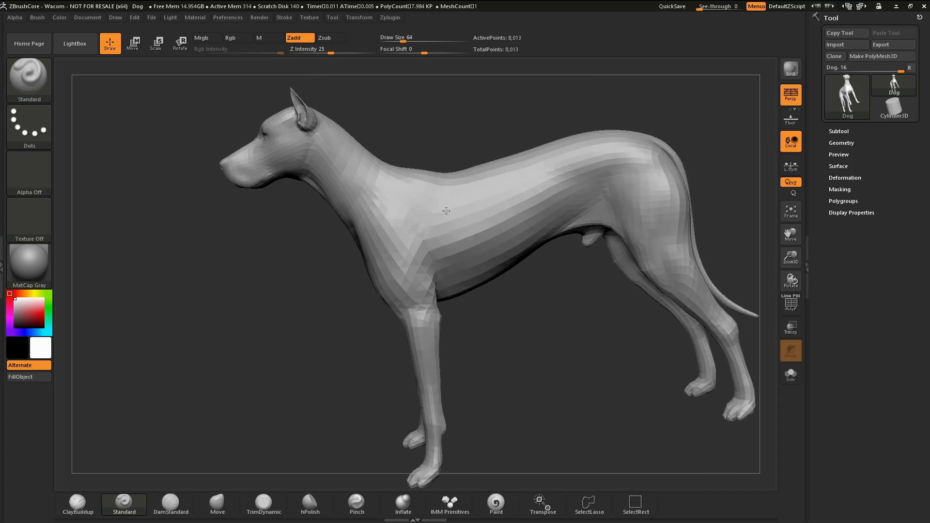
left_click_drag(445, 211, 498, 222)
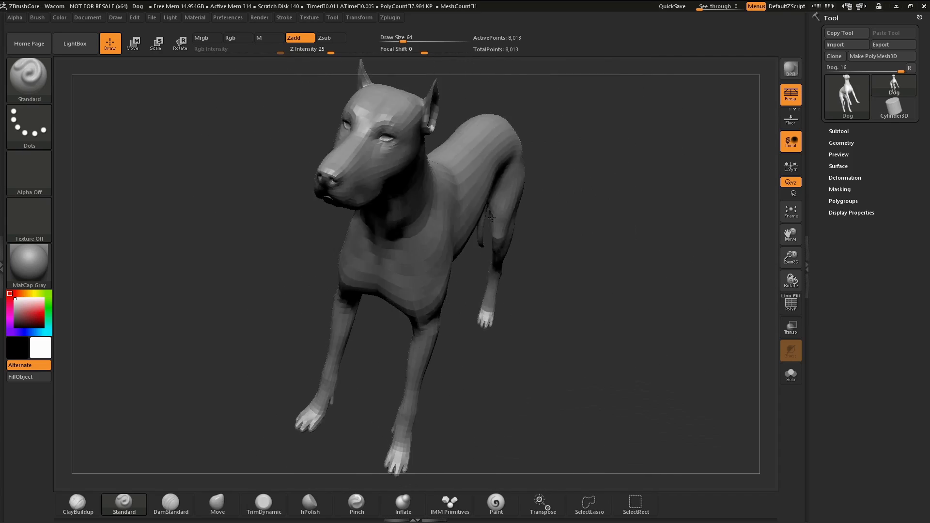
left_click_drag(491, 218, 503, 207)
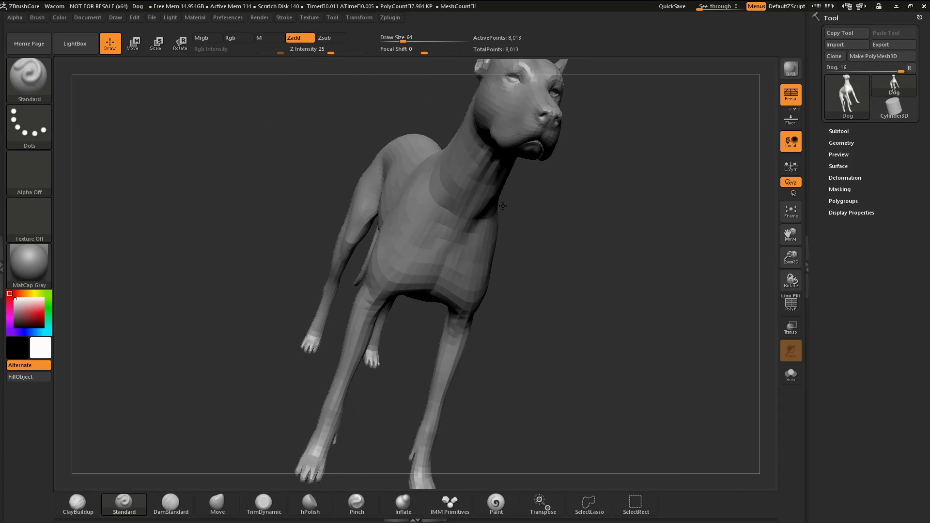
left_click_drag(502, 206, 500, 210)
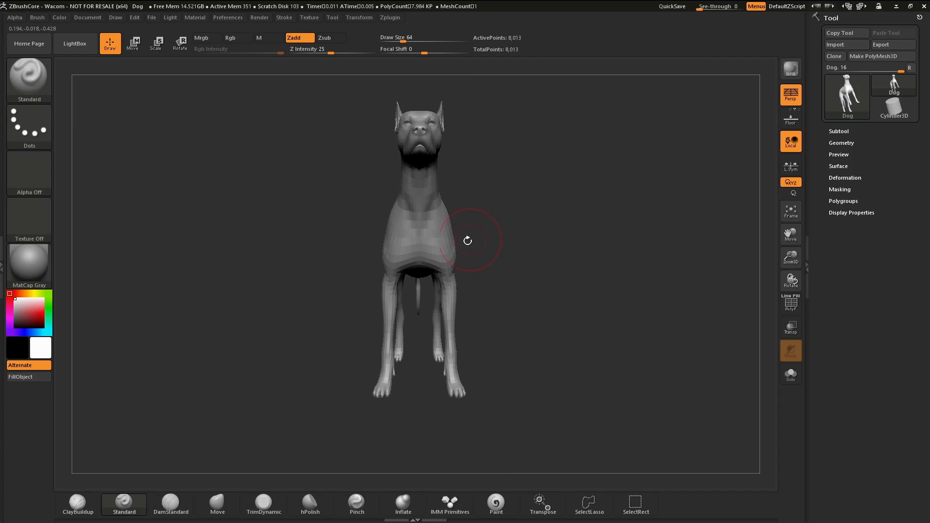
left_click_drag(468, 241, 481, 234)
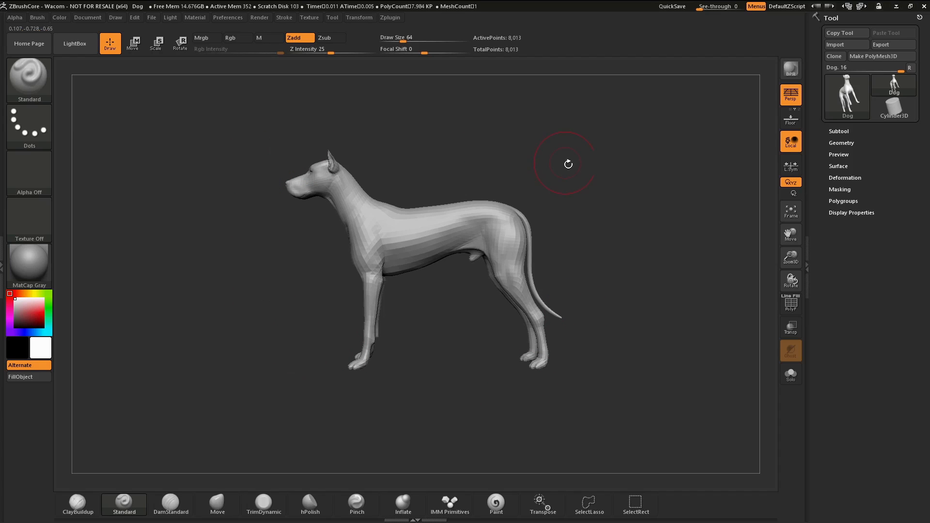
mouse_move(529, 230)
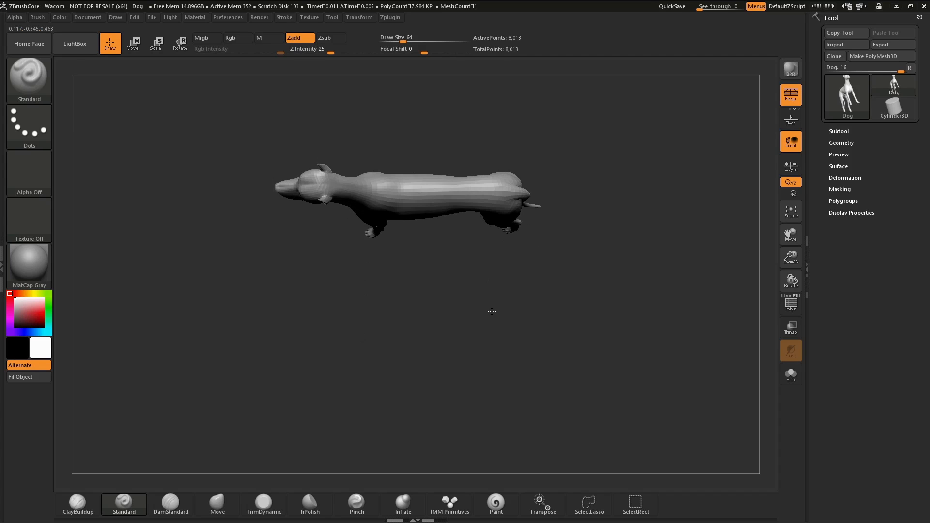
mouse_move(277, 127)
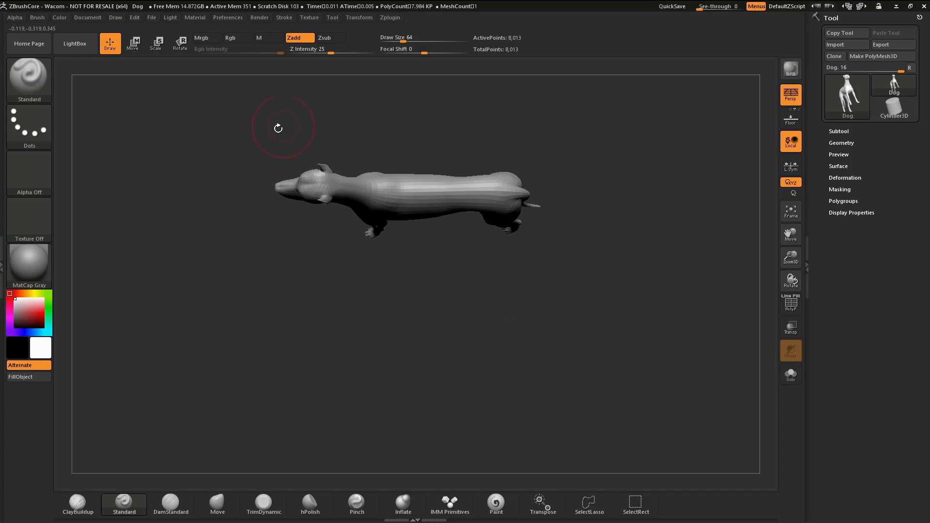
mouse_move(381, 305)
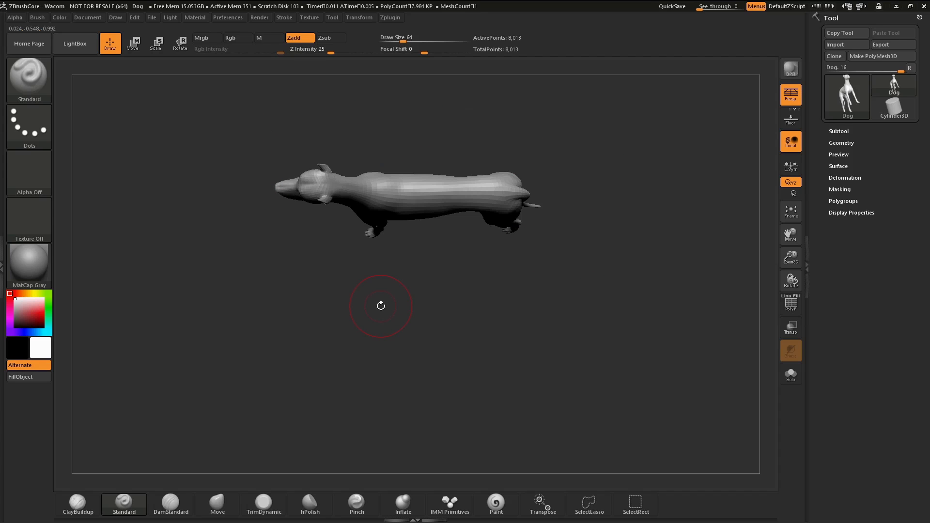
left_click_drag(380, 306, 568, 257)
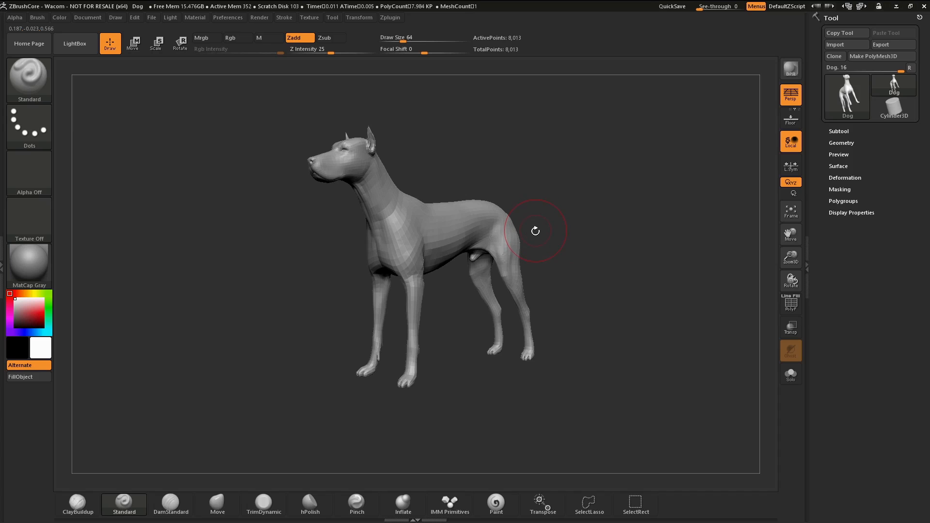
Step: Pan the dog left and up while shrinking it, then recentre and slightly enlarge it
left_click_drag(534, 230, 641, 128)
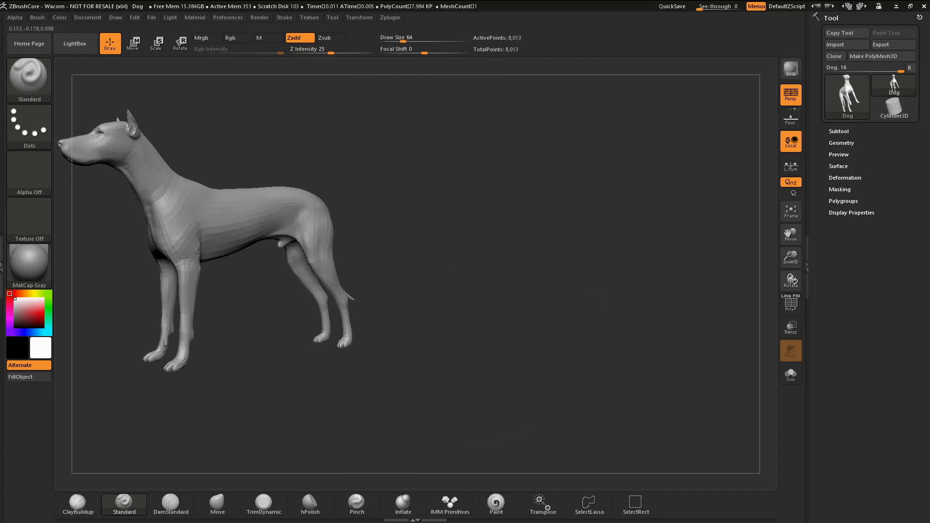
left_click_drag(258, 225, 335, 172)
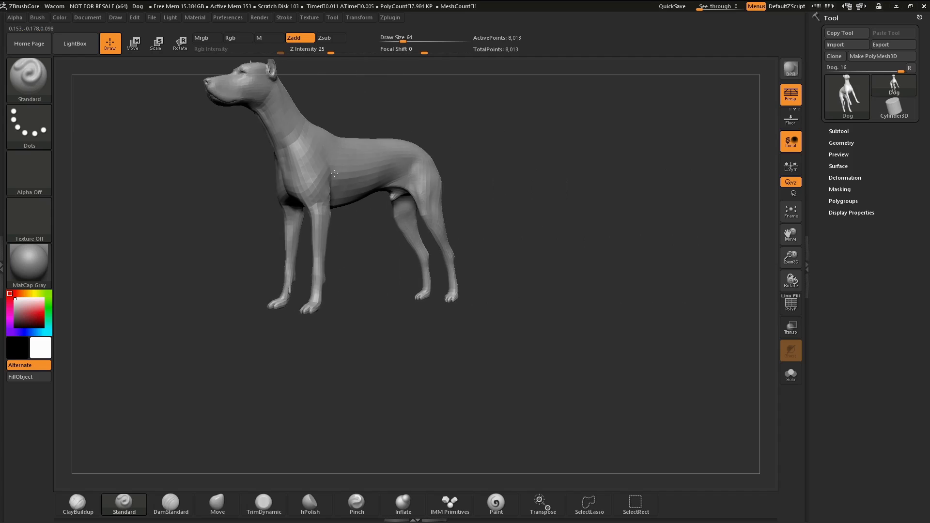
left_click_drag(333, 175, 415, 249)
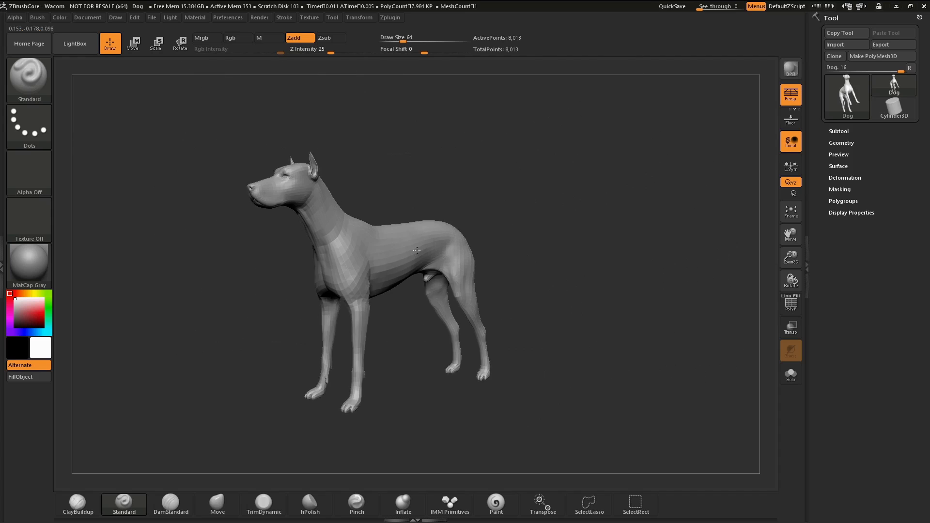
left_click_drag(415, 249, 451, 244)
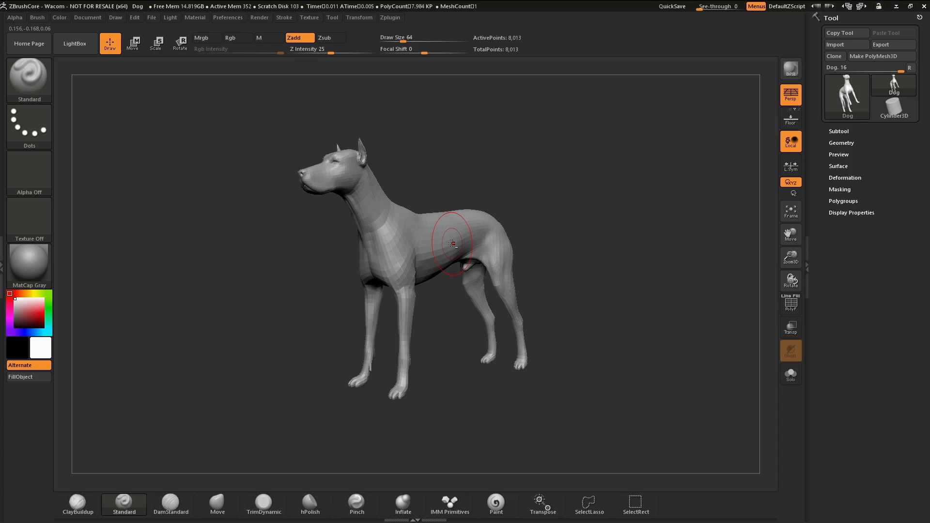
Step: Zoom in close on the dog's head and chest, then shift the dog across the canvas
left_click(236, 37)
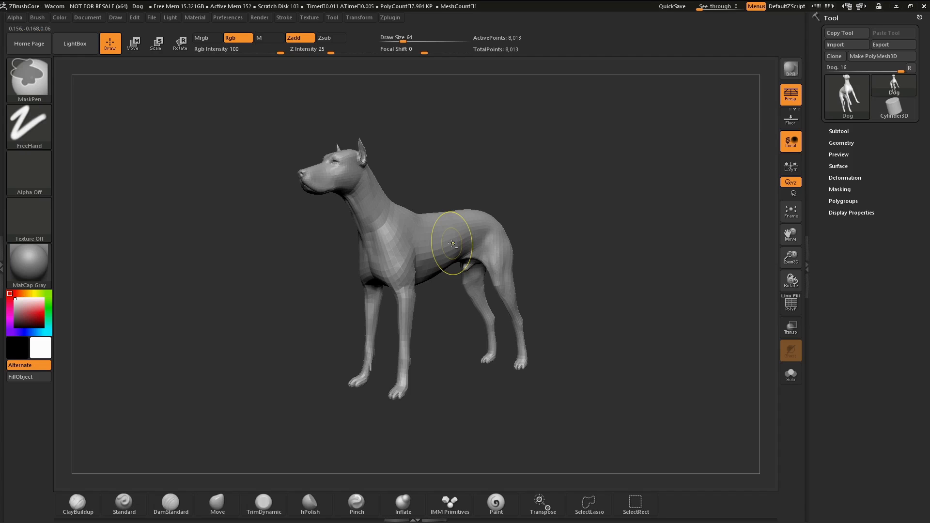
mouse_move(450, 232)
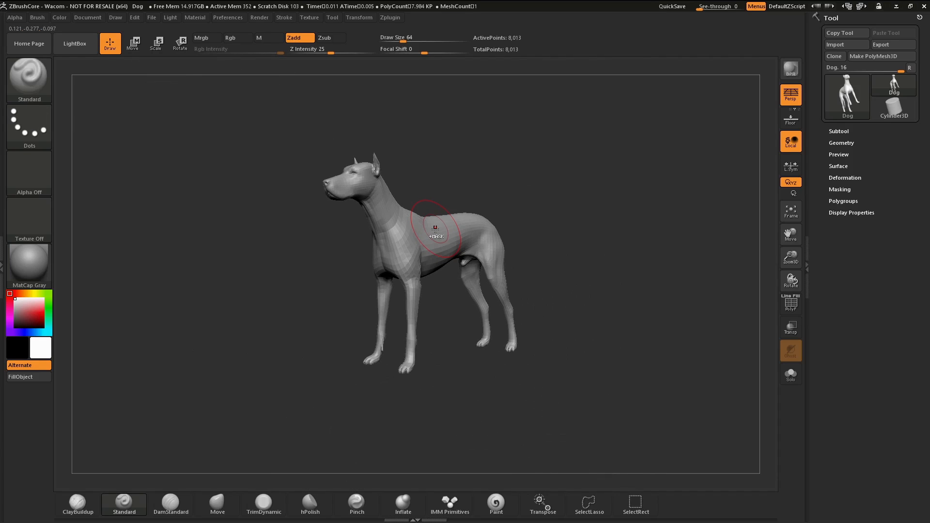
mouse_move(354, 180)
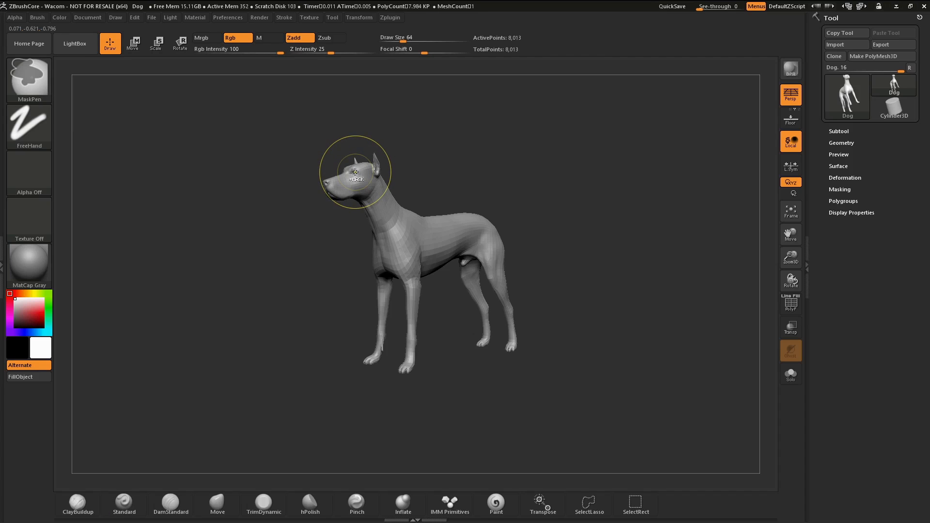
left_click_drag(355, 172, 356, 190)
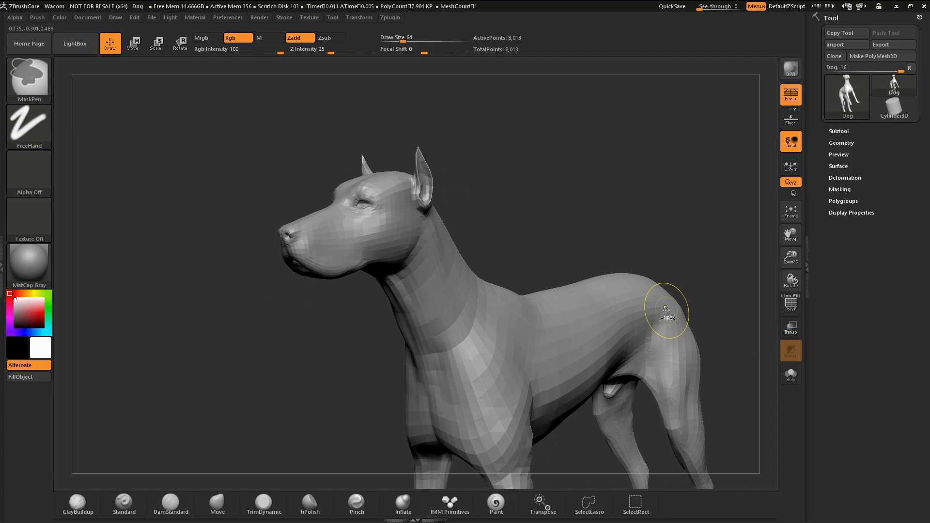
mouse_move(666, 314)
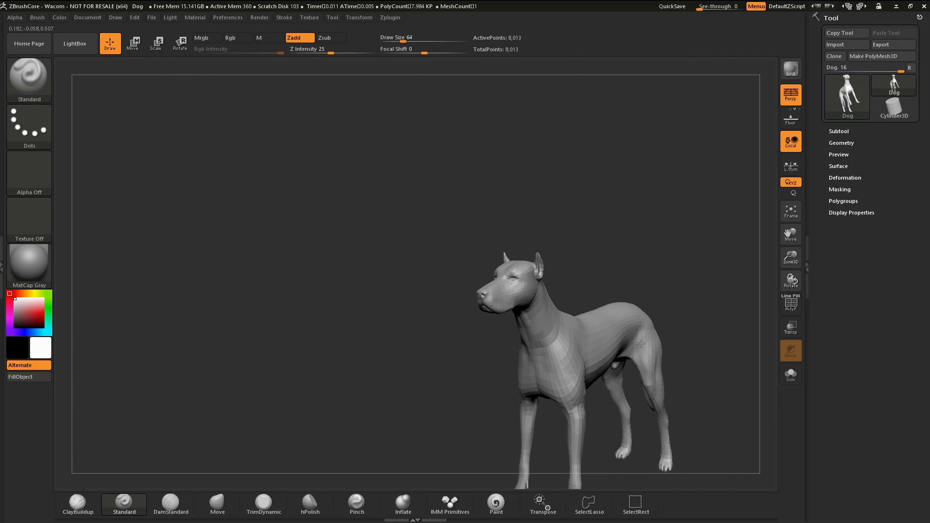
left_click_drag(641, 343, 564, 373)
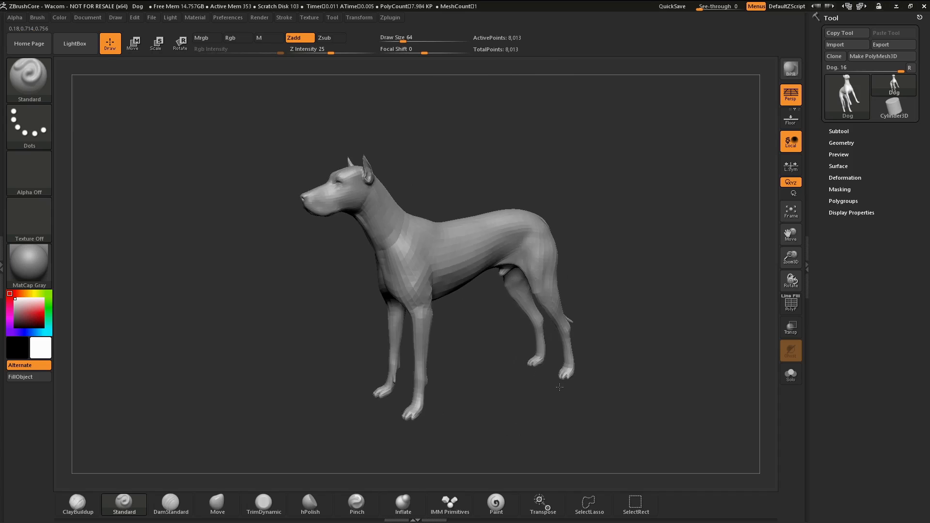
Step: Nudge the dog back into frame, then orbit it from front view to a three-quarter angle
left_click_drag(558, 386, 557, 372)
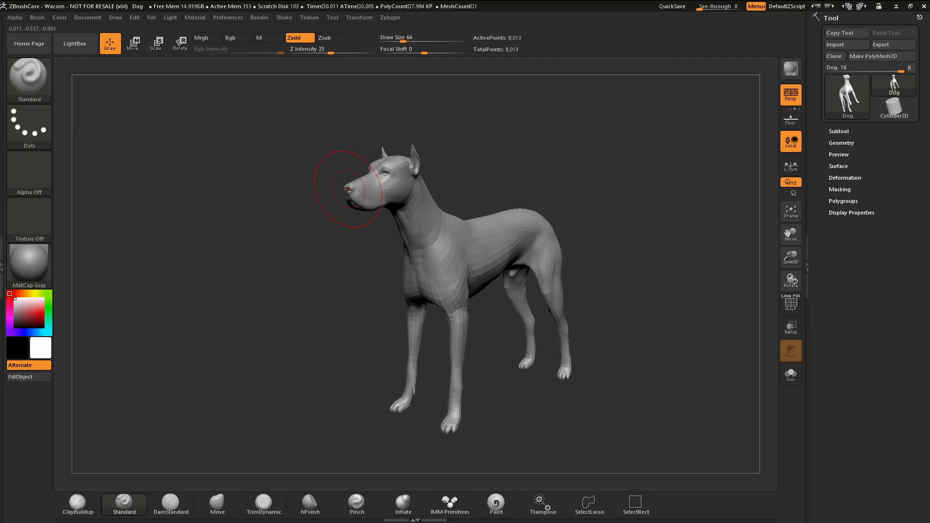
mouse_move(350, 188)
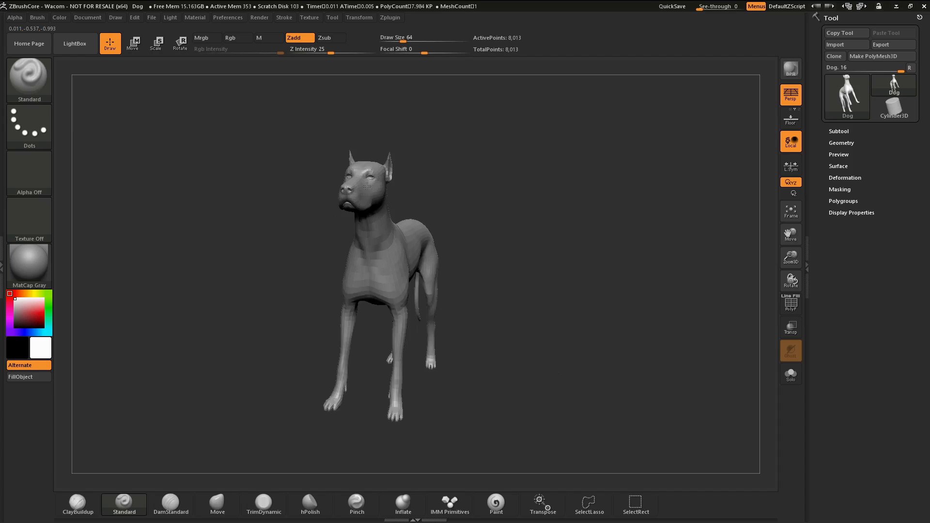
left_click_drag(367, 187, 349, 220)
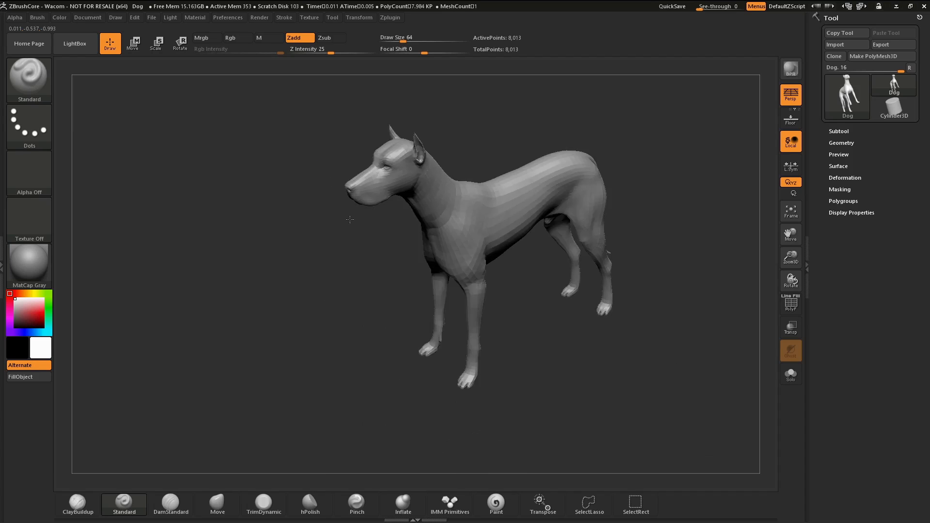
left_click_drag(349, 219, 430, 256)
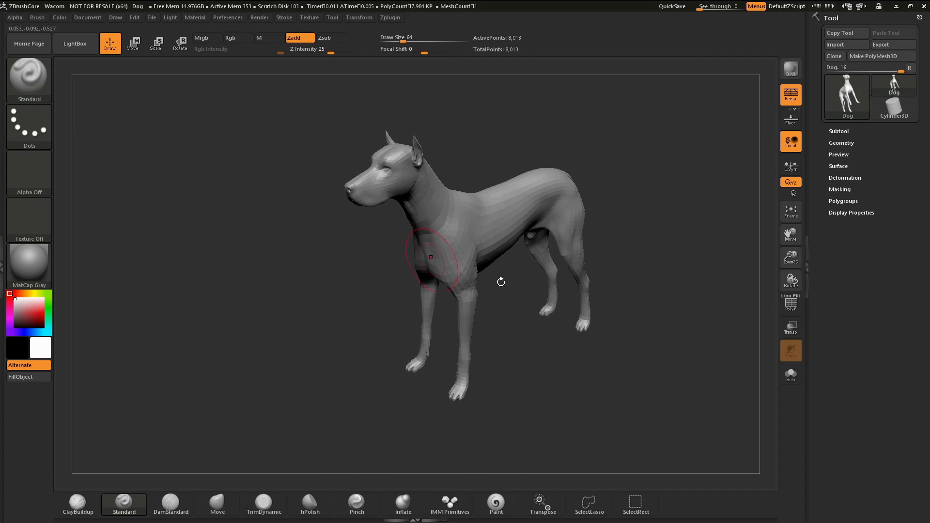